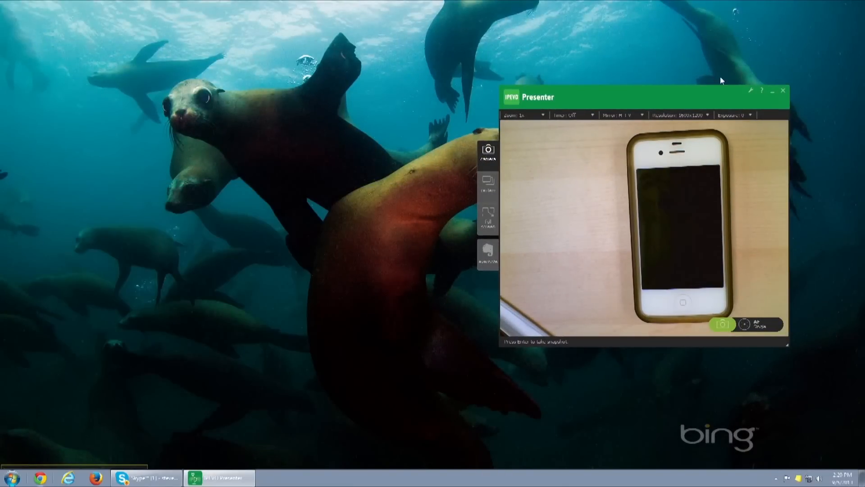
# Step: Resume Android test 859721A and keep the IPEVO Point 2 View webcam through recorder setup
pyautogui.click(772, 91)
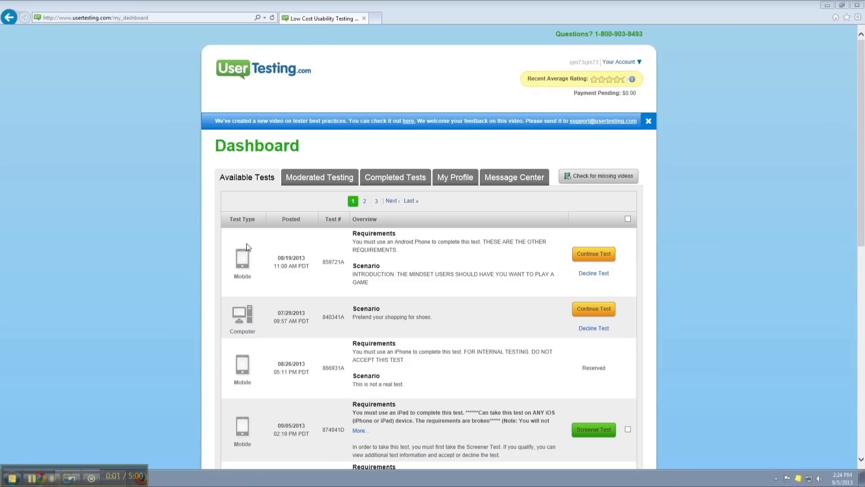
pyautogui.moveTo(593, 254)
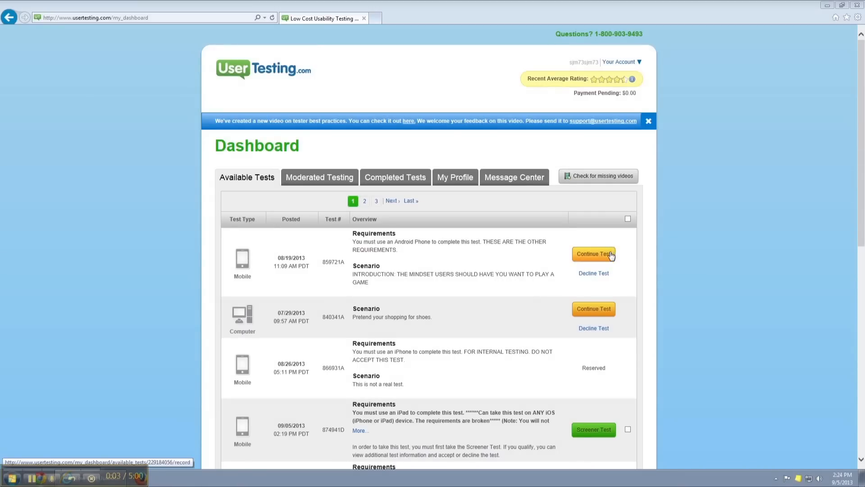
pyautogui.click(593, 254)
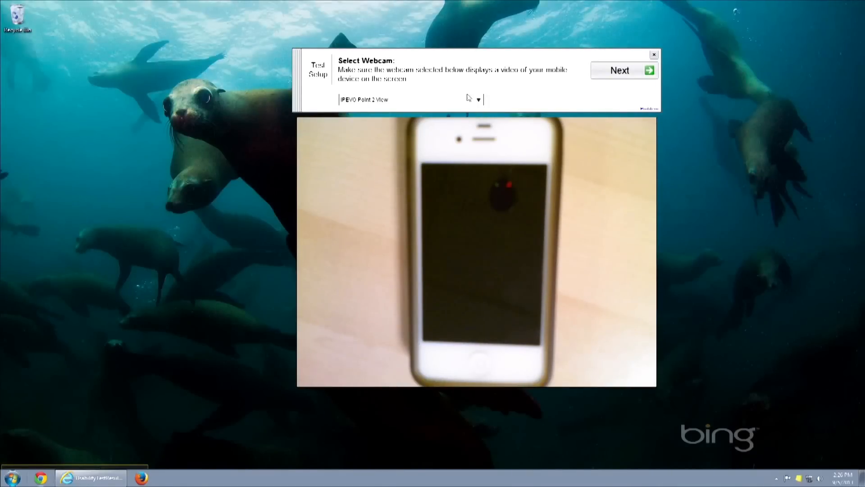
pyautogui.click(620, 70)
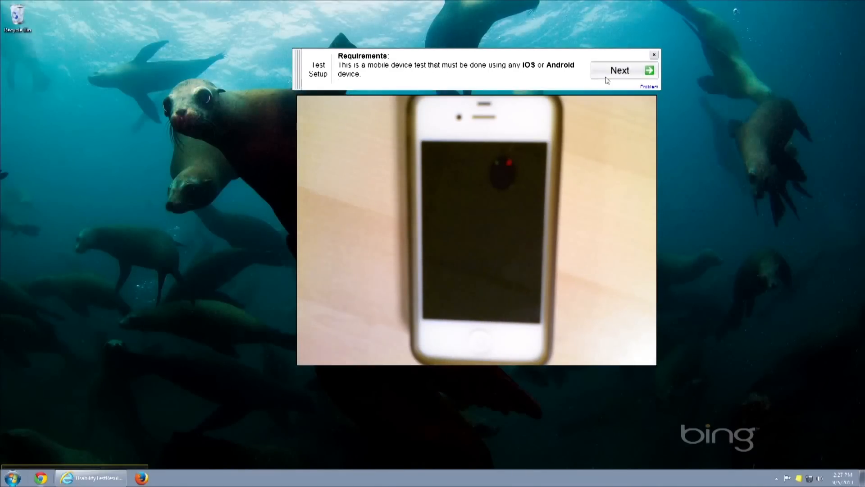
pyautogui.click(619, 71)
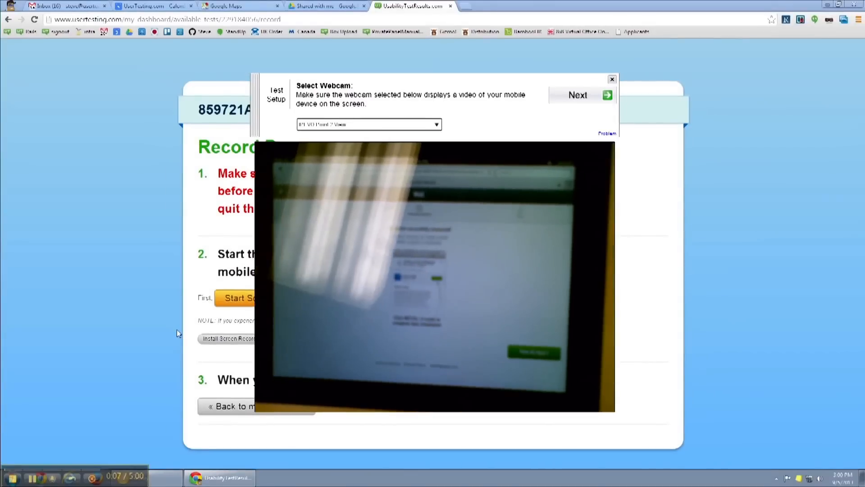